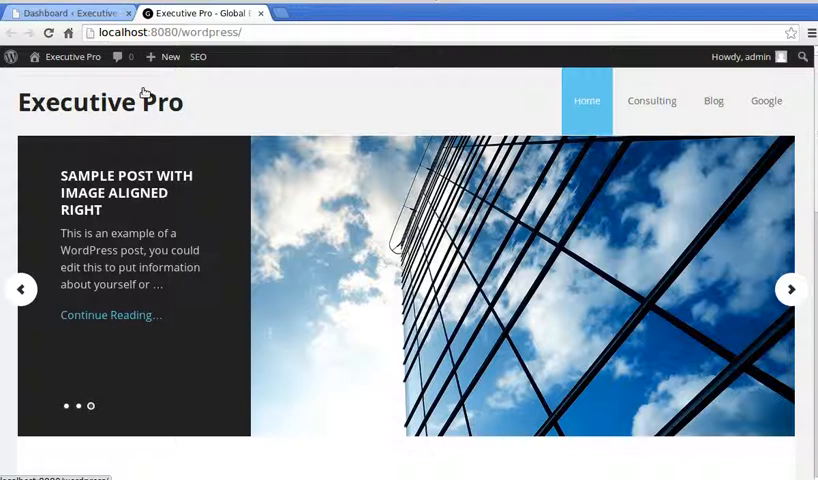
# Switch from the Executive Pro homepage to the WordPress admin dashboard tab
pyautogui.click(60, 12)
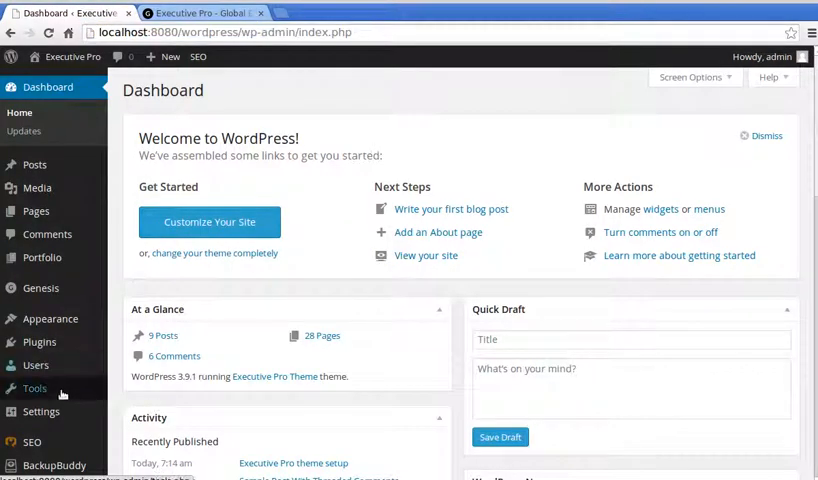
# Open Settings > General and compare title Executive Pro and tagline with the live site
pyautogui.click(41, 411)
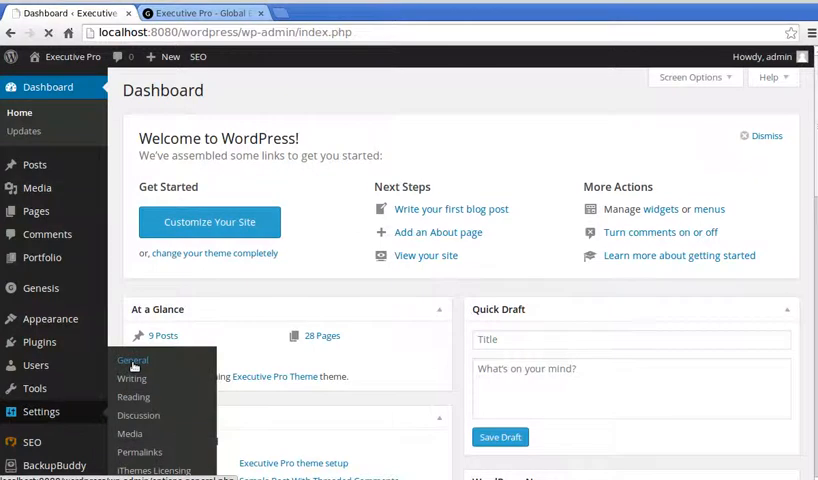
pyautogui.click(132, 360)
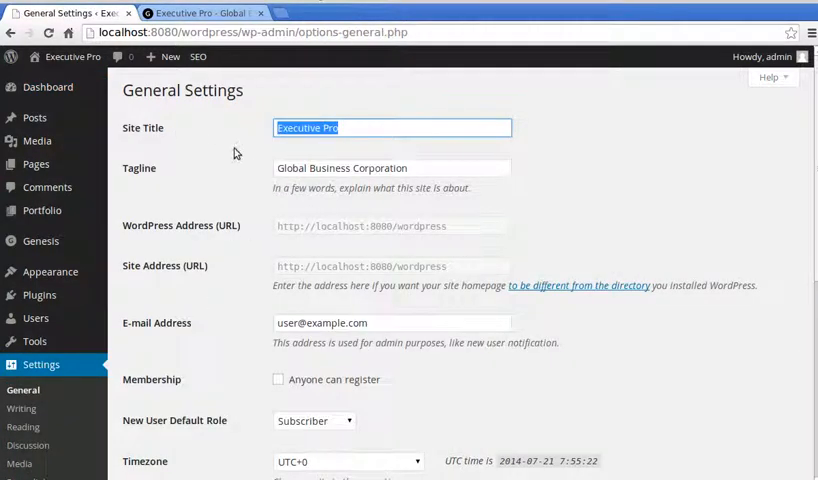
pyautogui.click(200, 12)
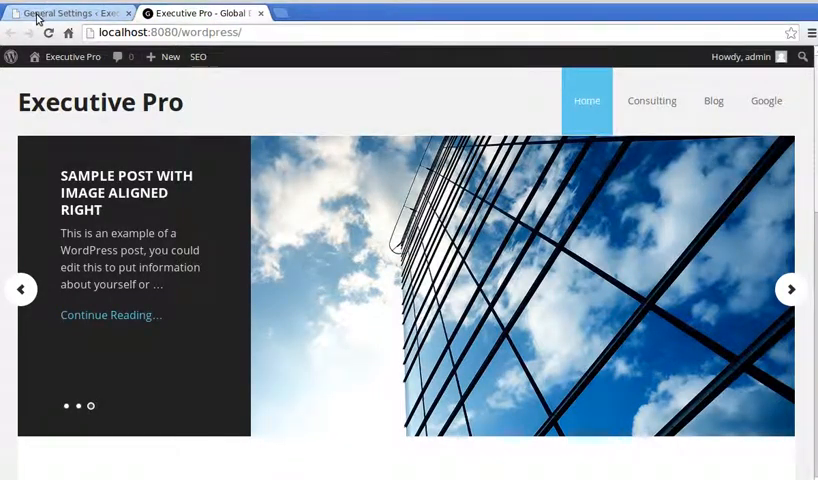
pyautogui.click(60, 13)
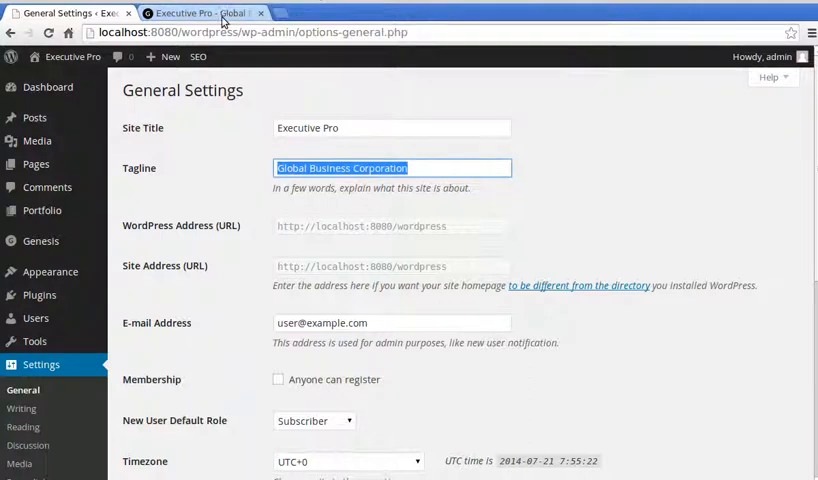
pyautogui.click(190, 12)
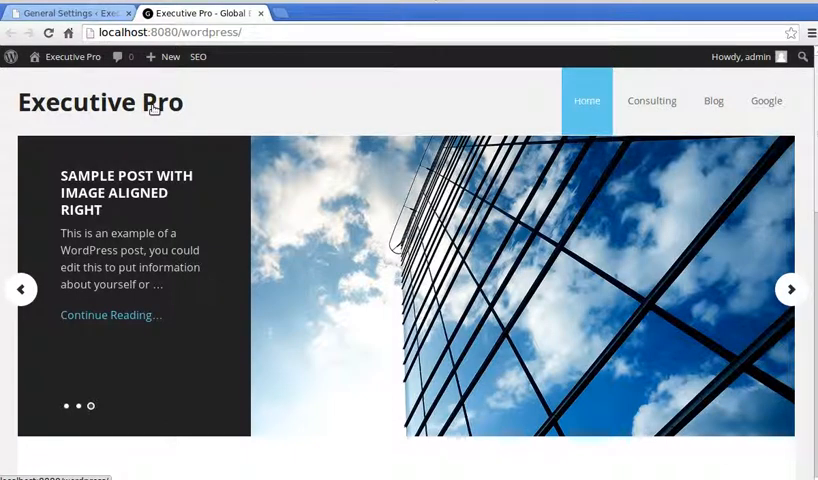
pyautogui.click(65, 12)
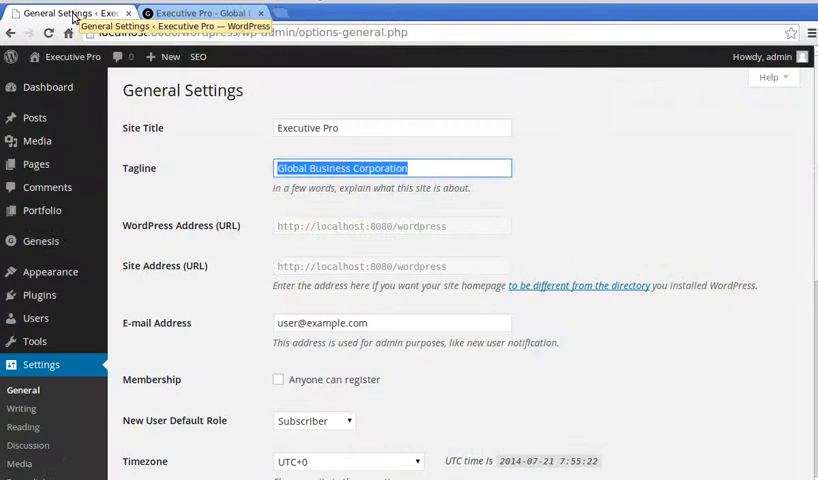
pyautogui.moveTo(48, 271)
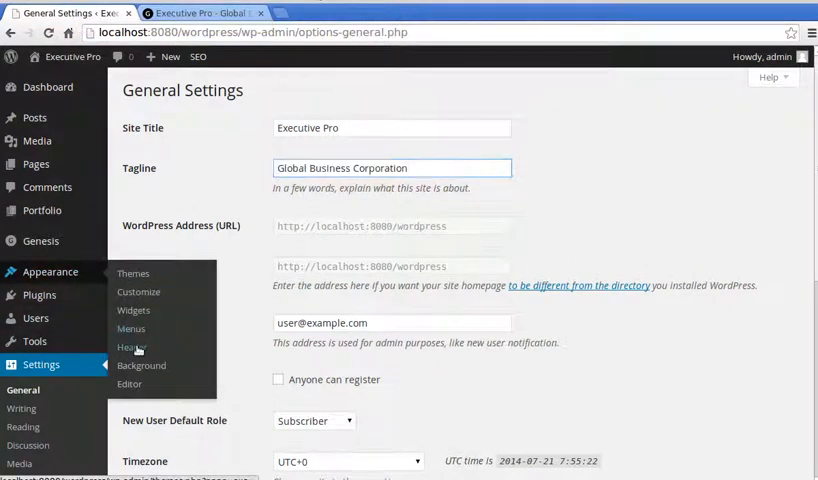
# Open Appearance > Header and highlight the required 260 × 100 pixel image size
pyautogui.click(131, 346)
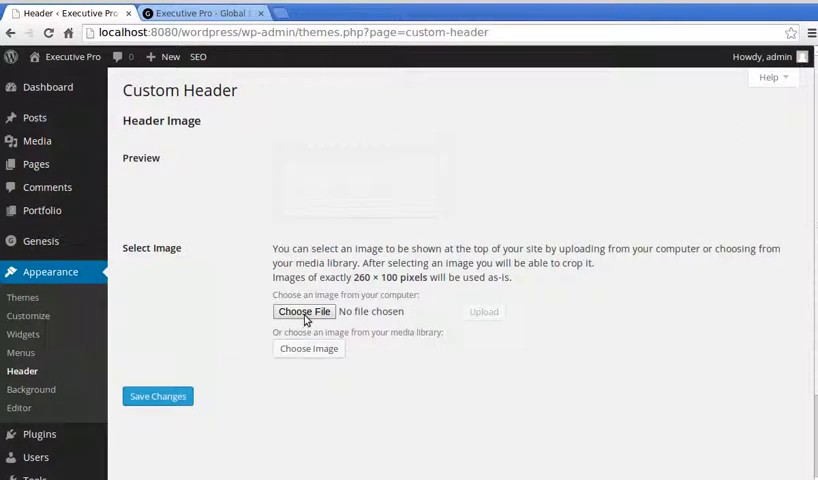
pyautogui.moveTo(507, 193)
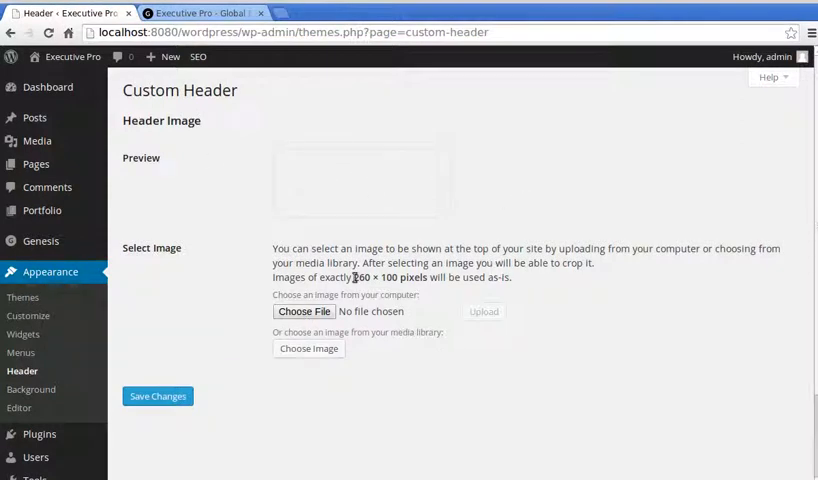
pyautogui.doubleClick(376, 277)
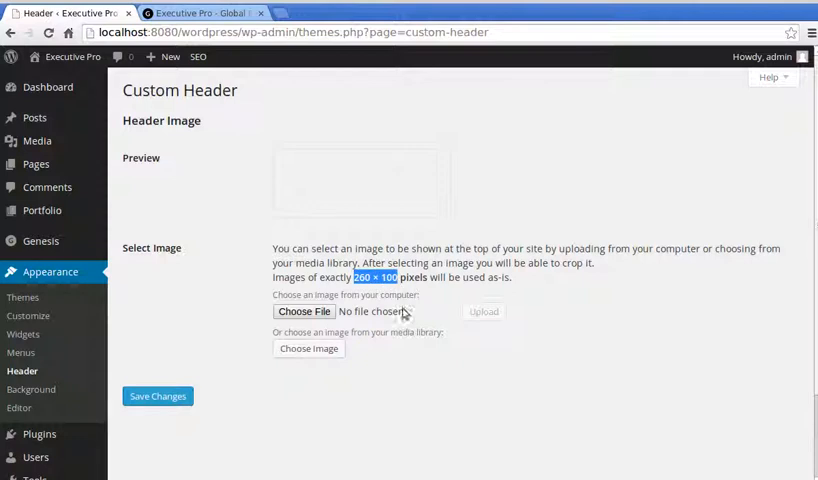
pyautogui.moveTo(368, 293)
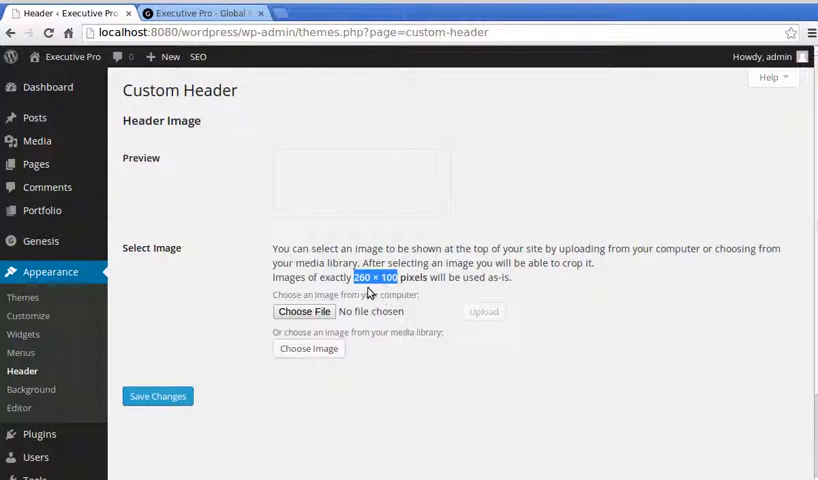
pyautogui.moveTo(146, 133)
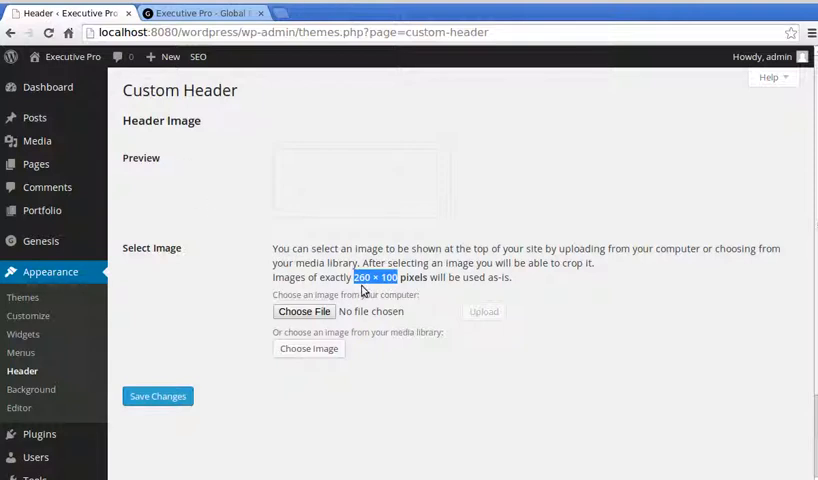
pyautogui.moveTo(395, 291)
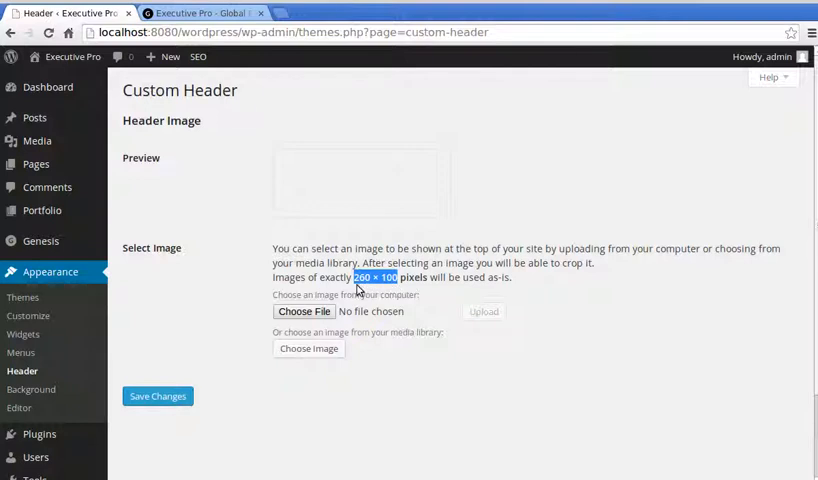
pyautogui.moveTo(395, 290)
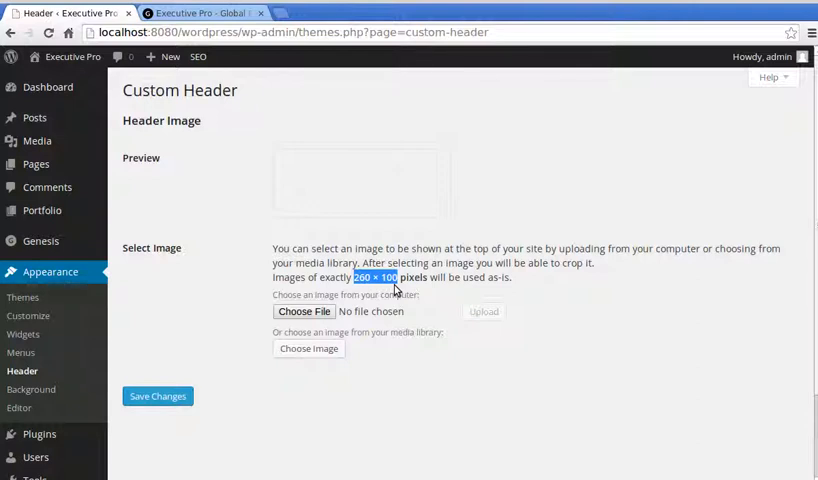
pyautogui.moveTo(190, 349)
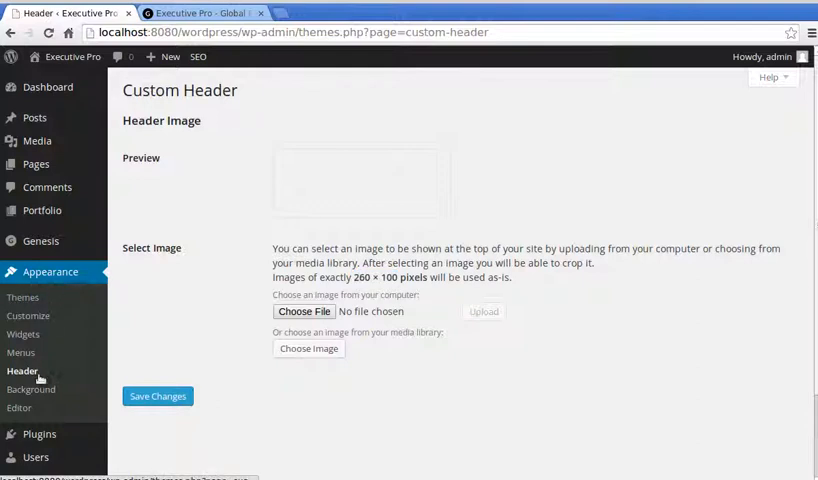
# Choose and upload 260-100-logo.png as the custom header image
pyautogui.click(303, 311)
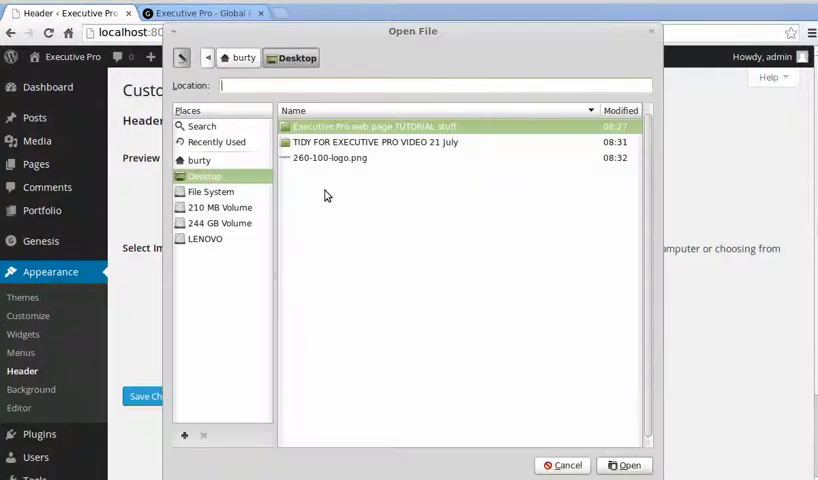
pyautogui.click(329, 158)
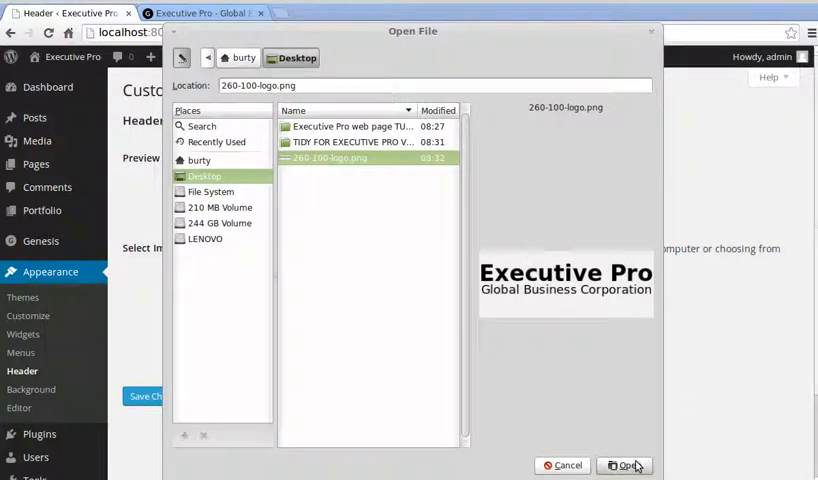
pyautogui.click(623, 465)
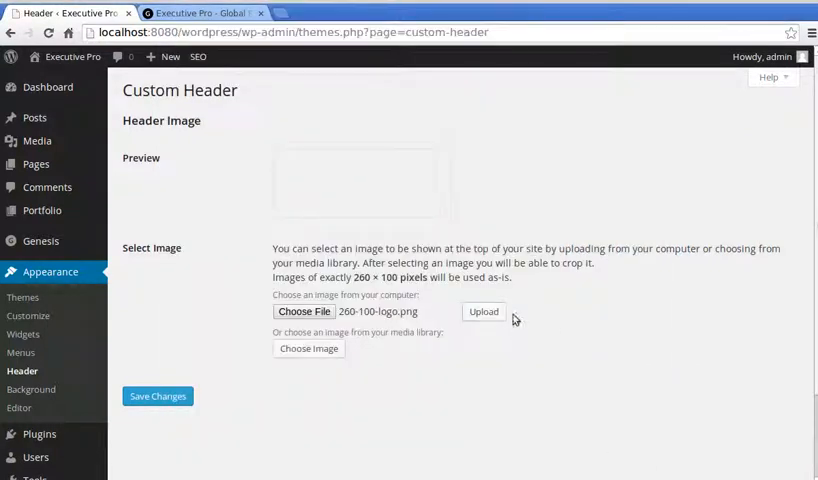
pyautogui.click(483, 311)
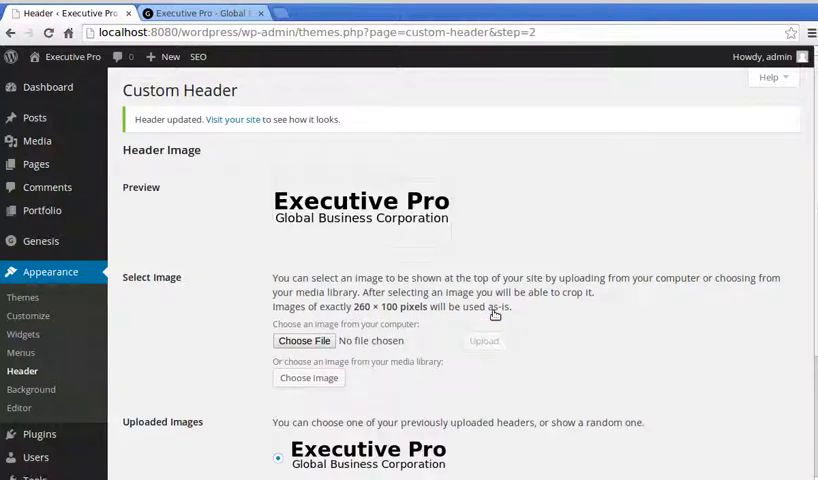
# Save the header changes and view the site's front page
pyautogui.scroll(-3)
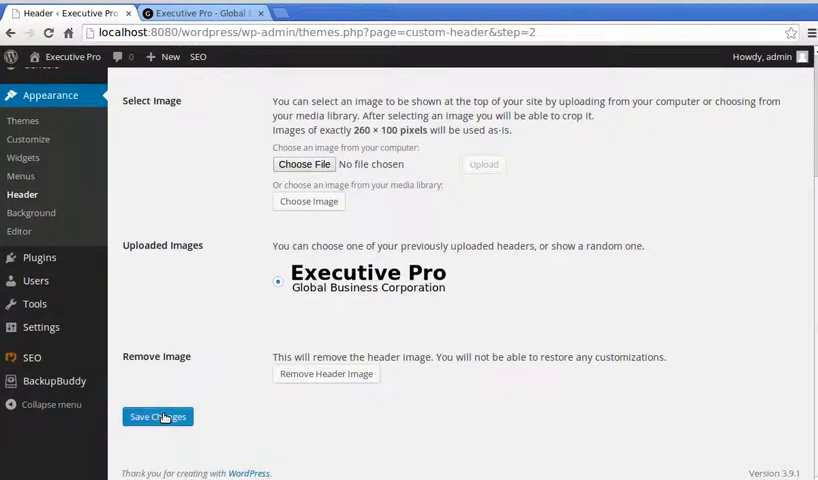
pyautogui.click(157, 416)
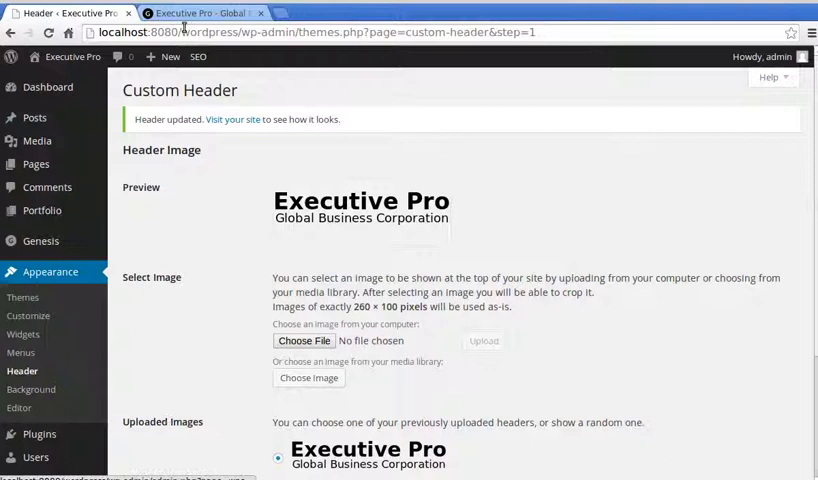
pyautogui.click(205, 12)
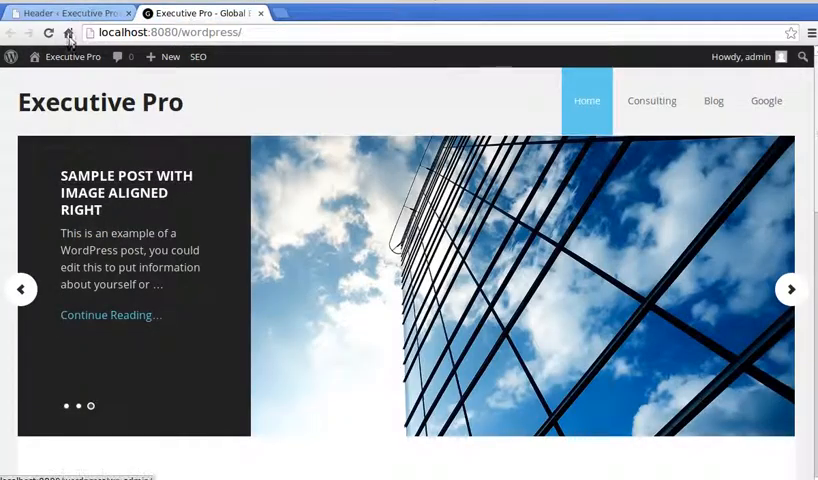